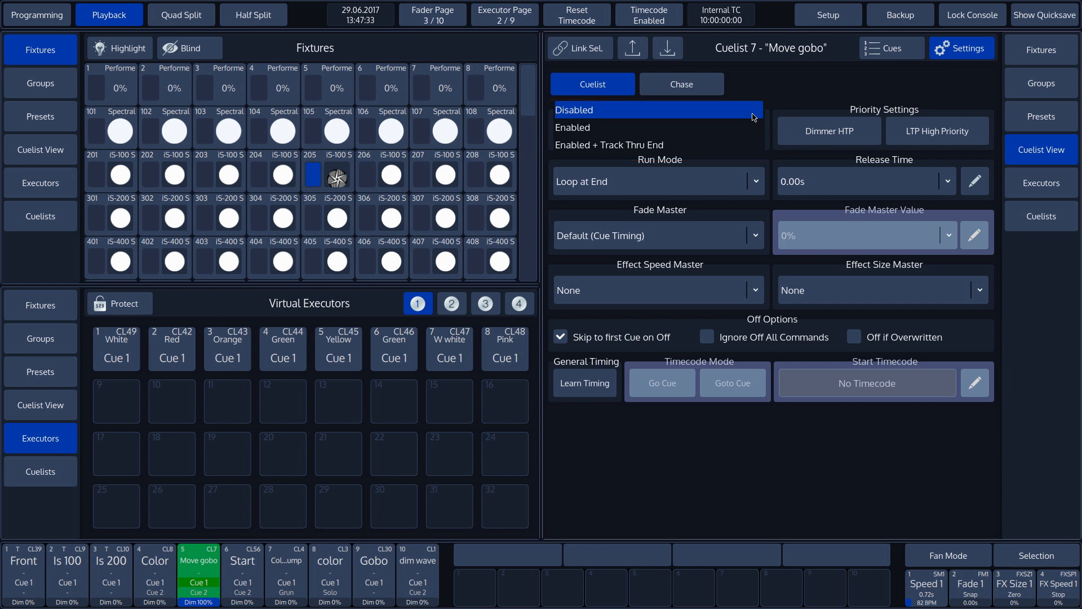
Switch Tracking for Cuelist 7 'Move gobo' from Disabled to Enabled
click(571, 127)
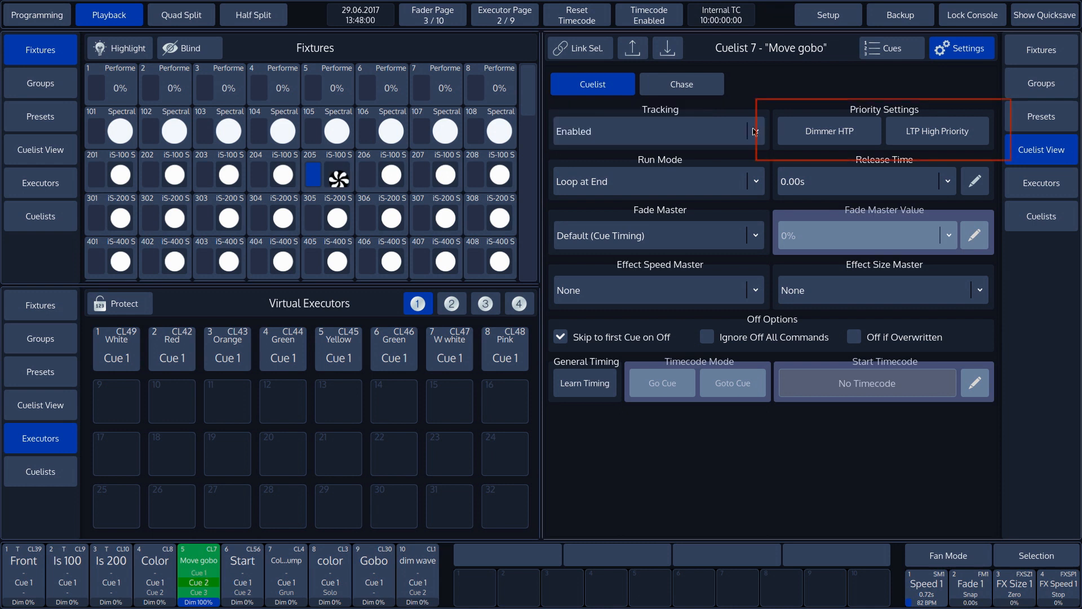
Turn on both Dimmer HTP and LTP High Priority in the Priority Settings
click(828, 131)
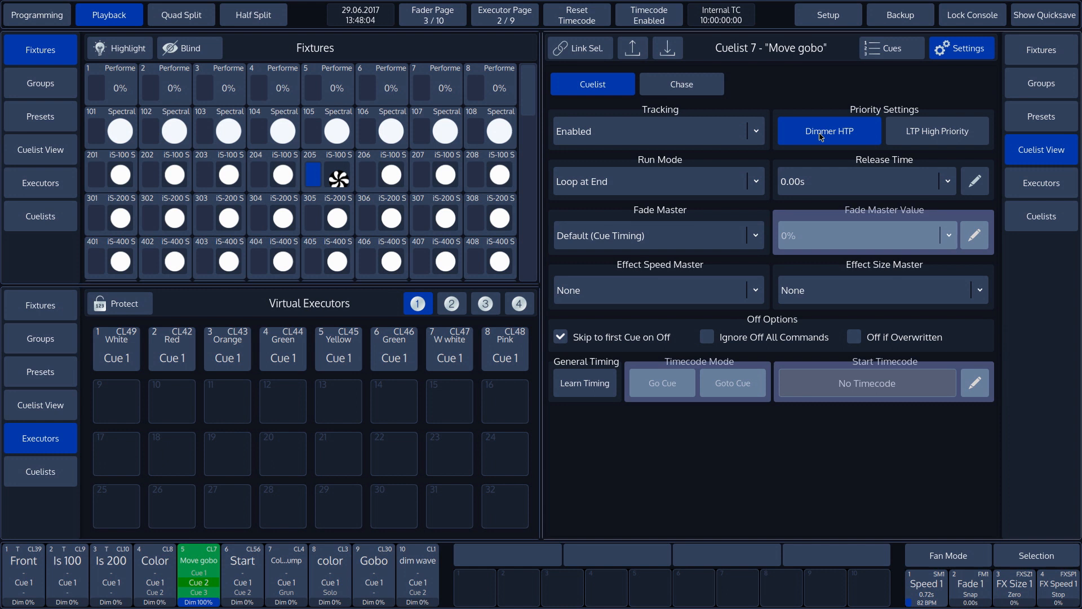
click(937, 131)
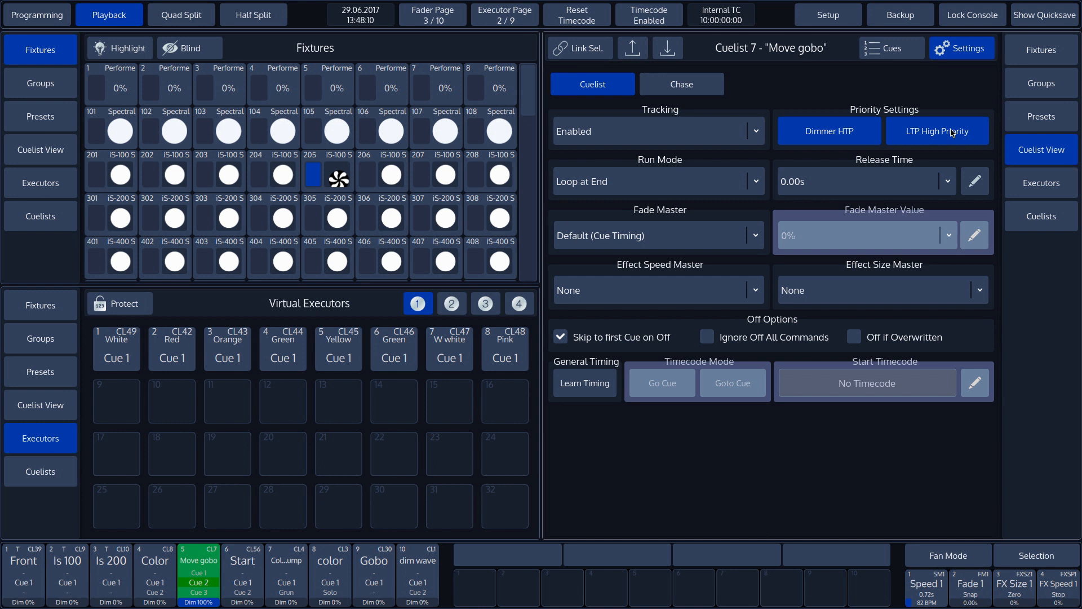
Show the cuelist pool grid in the lower pane, listing Move gobo as cuelist 7
click(41, 471)
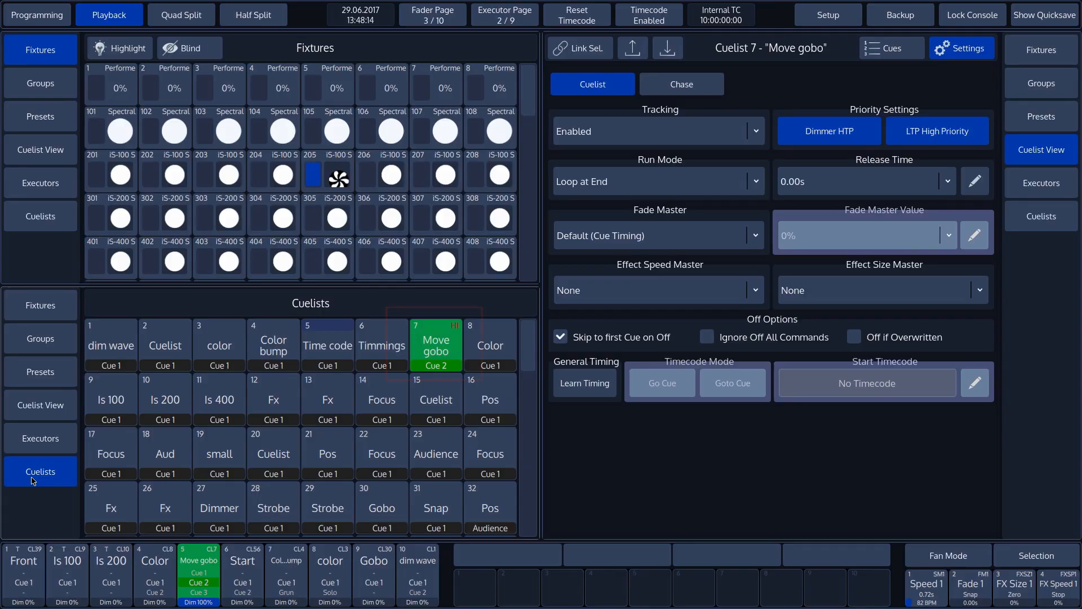